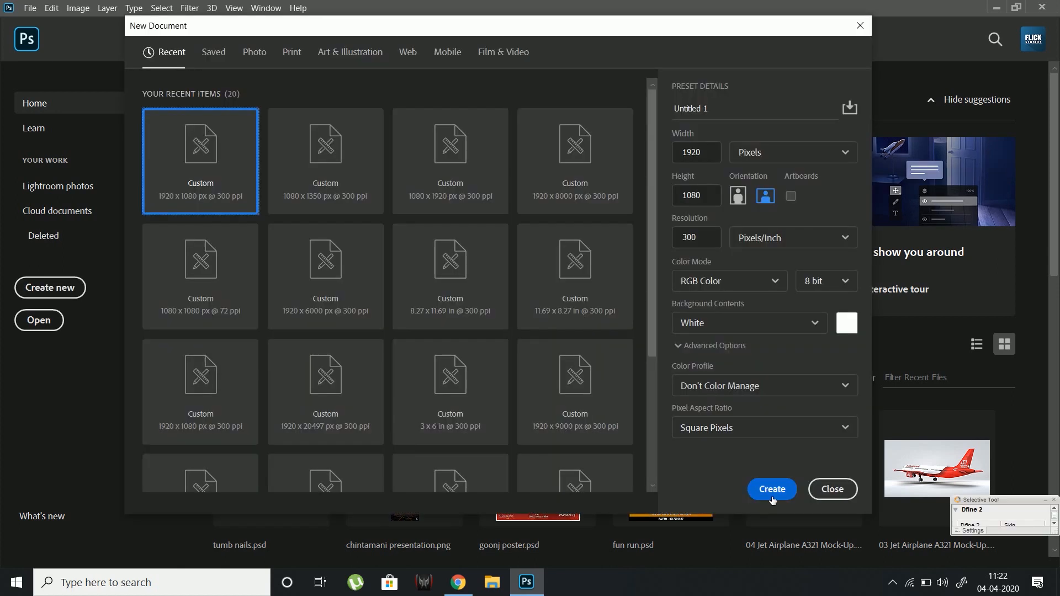
# Create a new 1920×1080 white document at 300 ppi
pyautogui.click(771, 489)
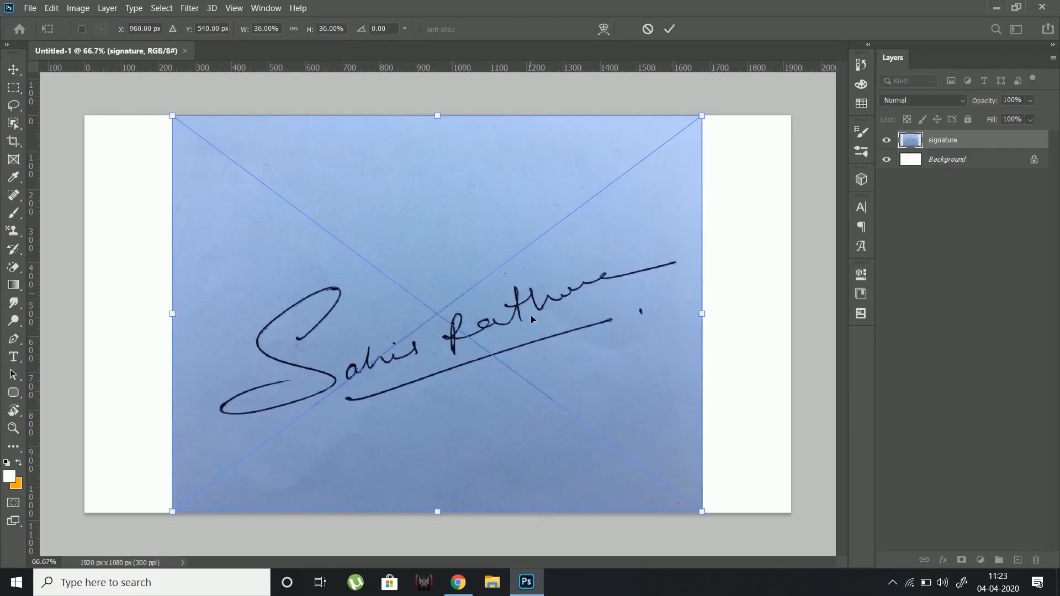
# Confirm the placed signature photo and clip a Black & White adjustment layer to it
pyautogui.click(980, 560)
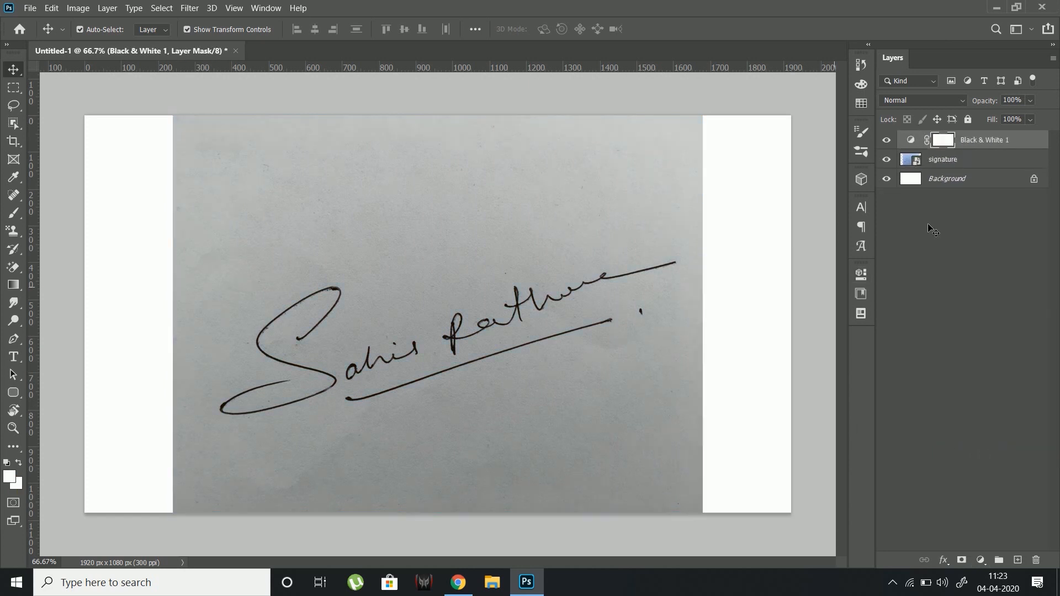
pyautogui.click(910, 139)
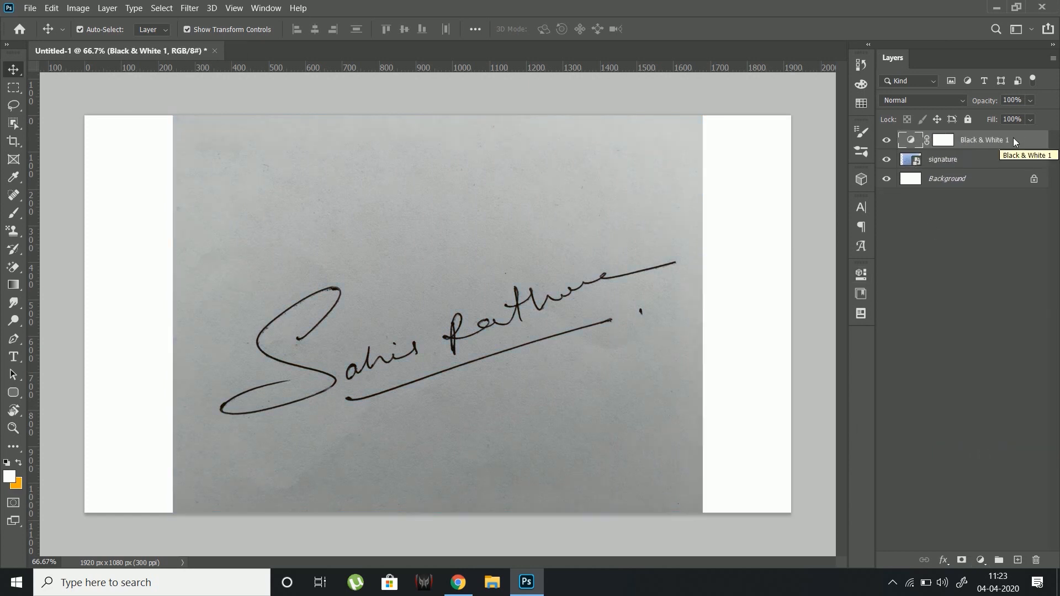
pyautogui.rightClick(982, 140)
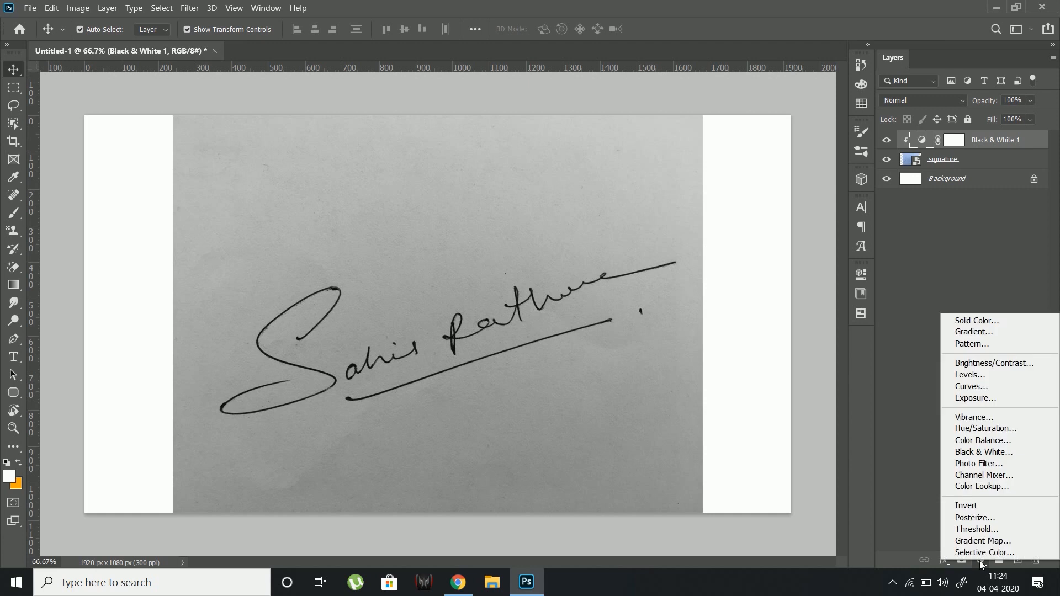
pyautogui.moveTo(969, 374)
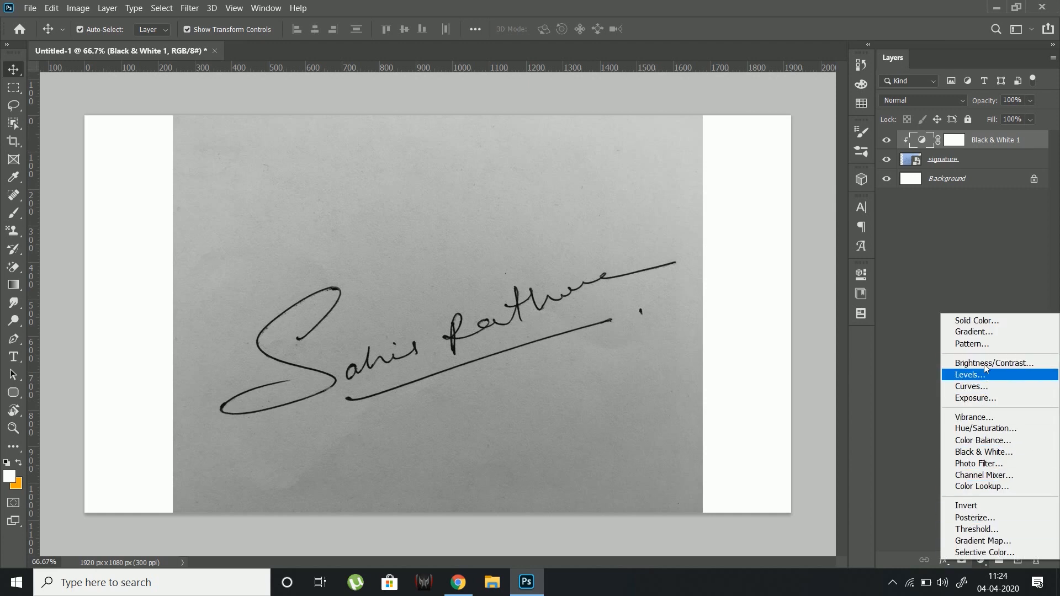
# Add a clipped Brightness/Contrast adjustment with brightness 150 and contrast 100
pyautogui.click(993, 363)
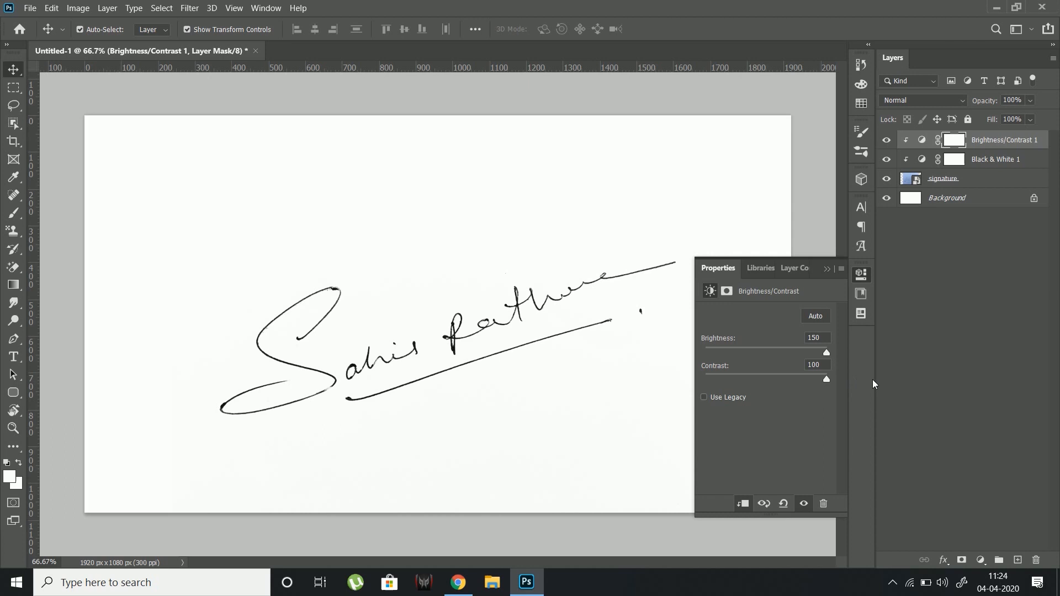
pyautogui.moveTo(843, 302)
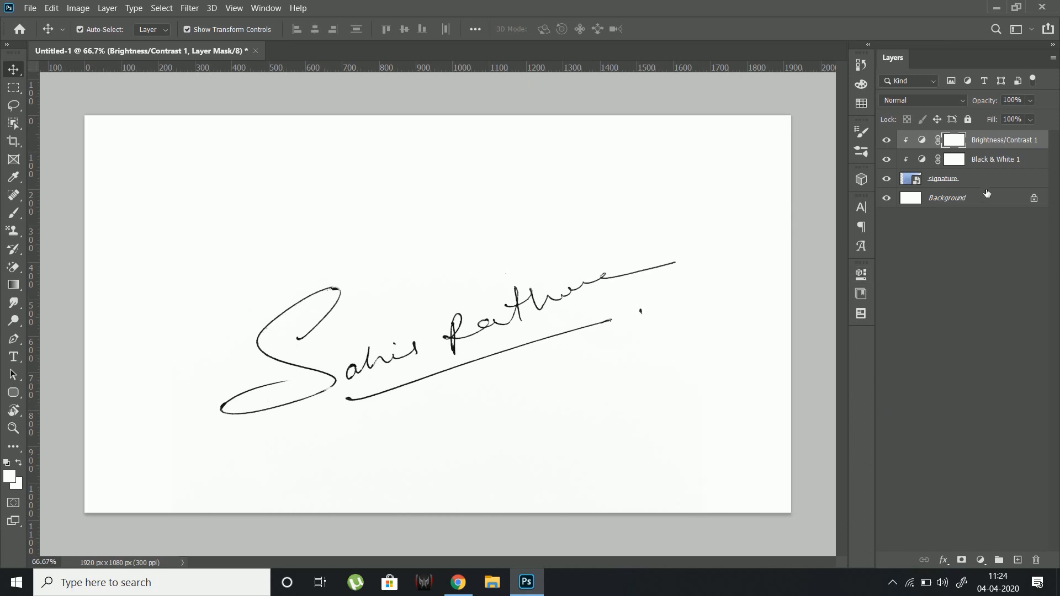
# Merge the signature with its Black & White and Brightness/Contrast layers, renaming it 'signature final'
pyautogui.click(942, 178)
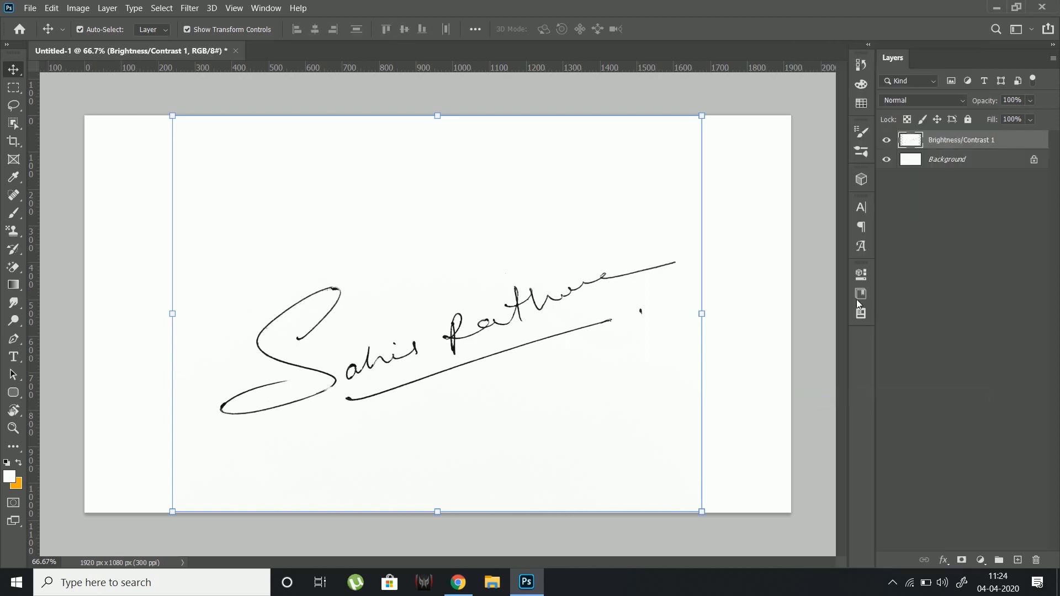
pyautogui.doubleClick(960, 139)
pyautogui.write('signature final')
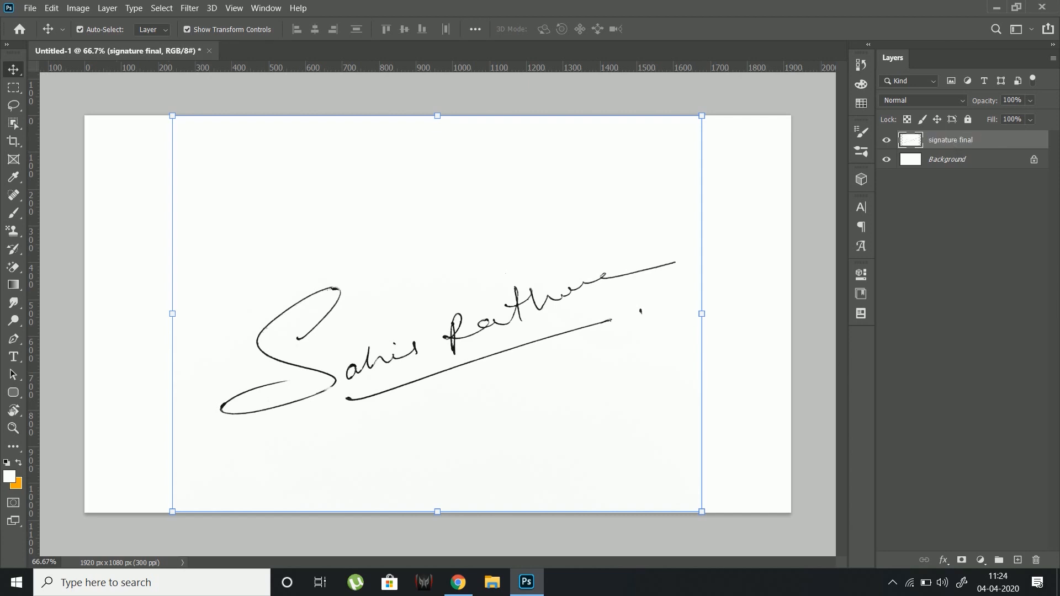
pyautogui.click(161, 7)
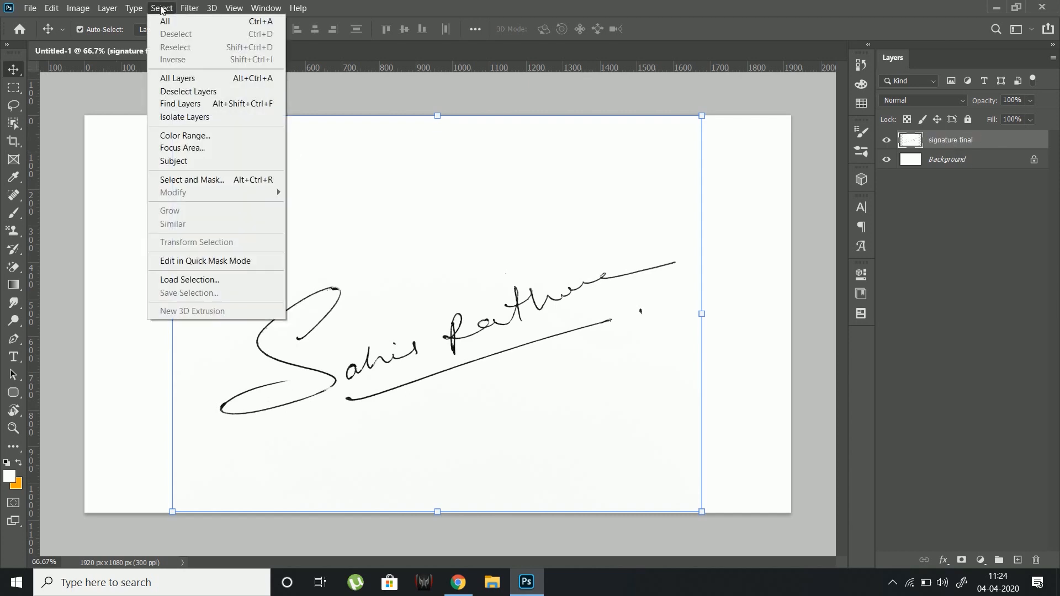
pyautogui.moveTo(185, 135)
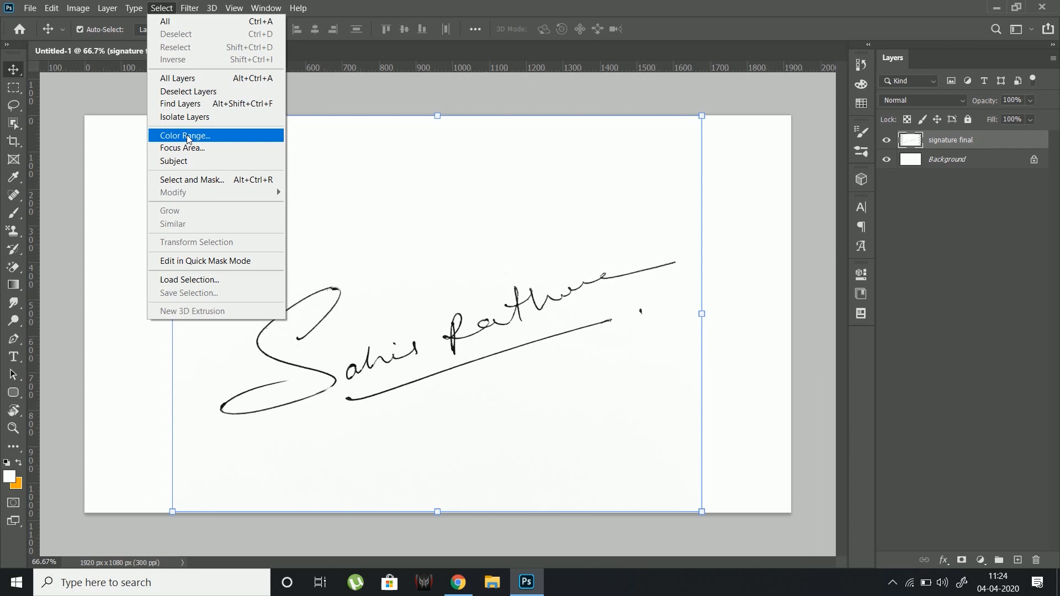
# Select the black ink strokes via Color Range with Sampled Colors at fuzziness 200
pyautogui.click(184, 136)
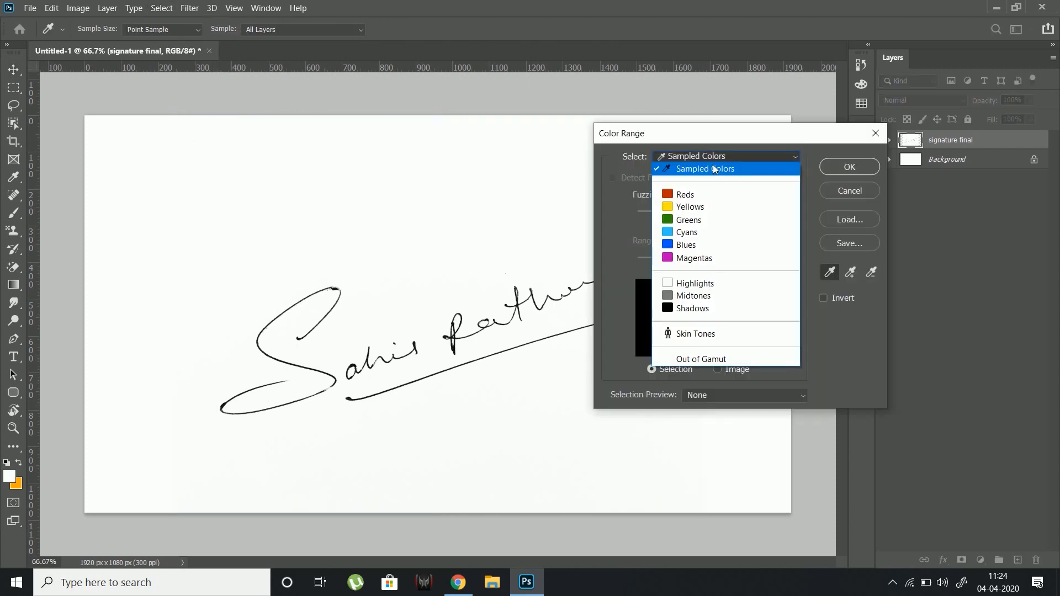
pyautogui.moveTo(711, 174)
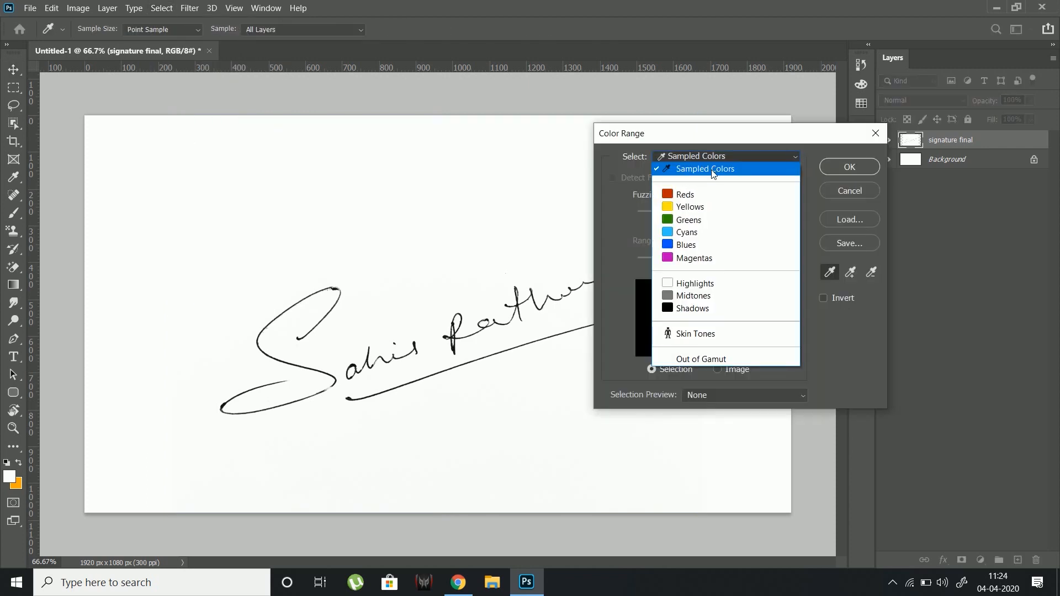
pyautogui.click(705, 169)
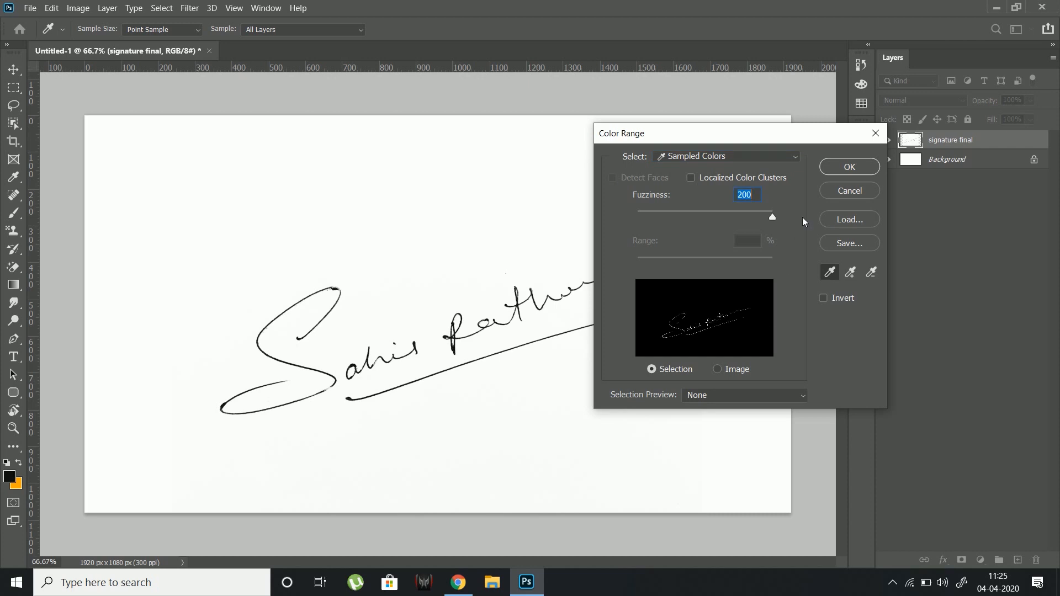
pyautogui.click(848, 166)
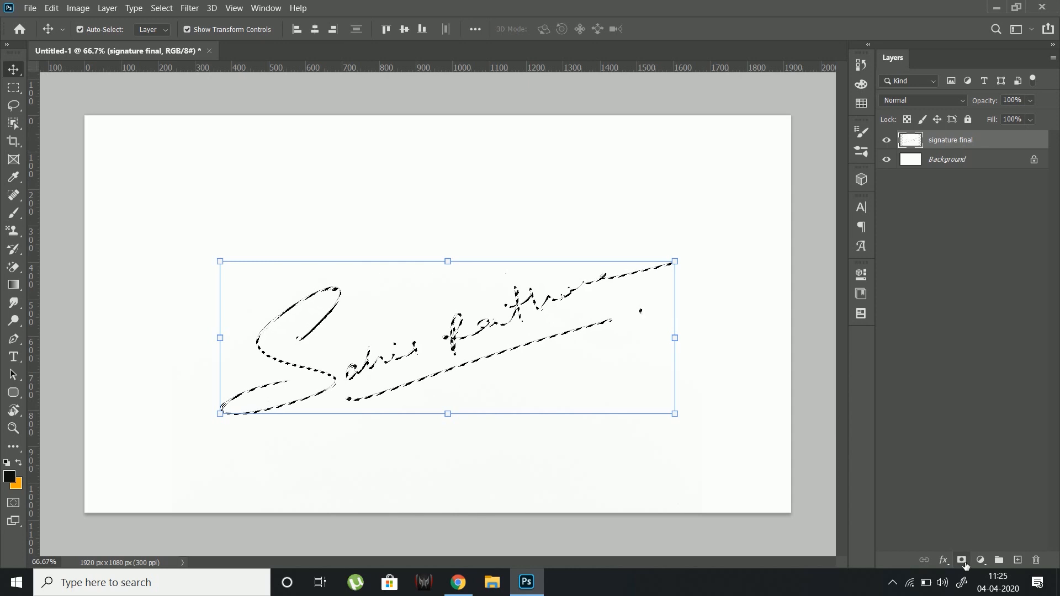
# Mask the layer to the selected strokes, show Layer 0 again, and reselect signature final
pyautogui.click(961, 561)
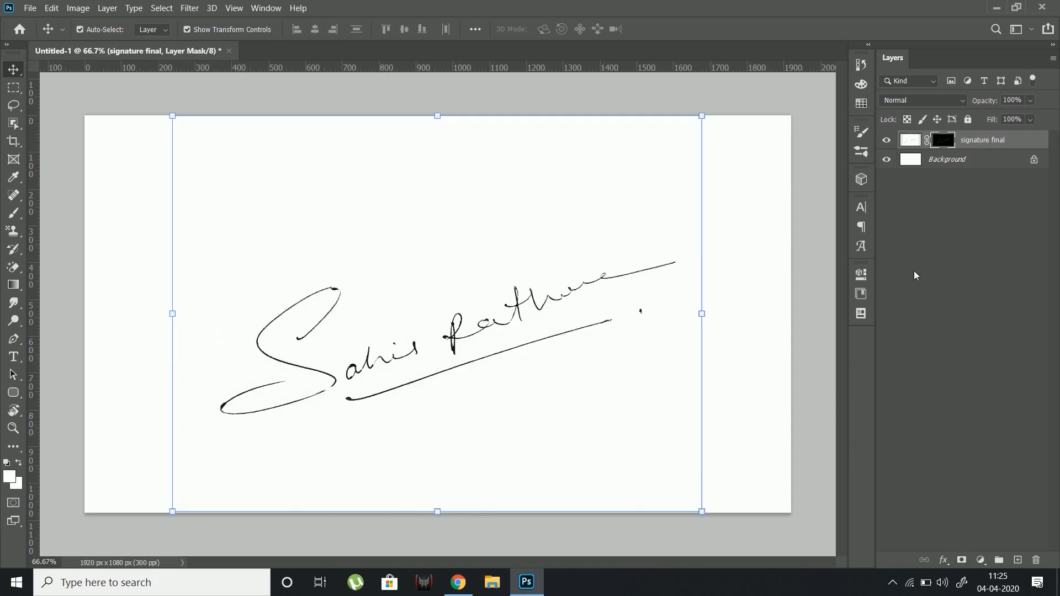
pyautogui.moveTo(499, 311)
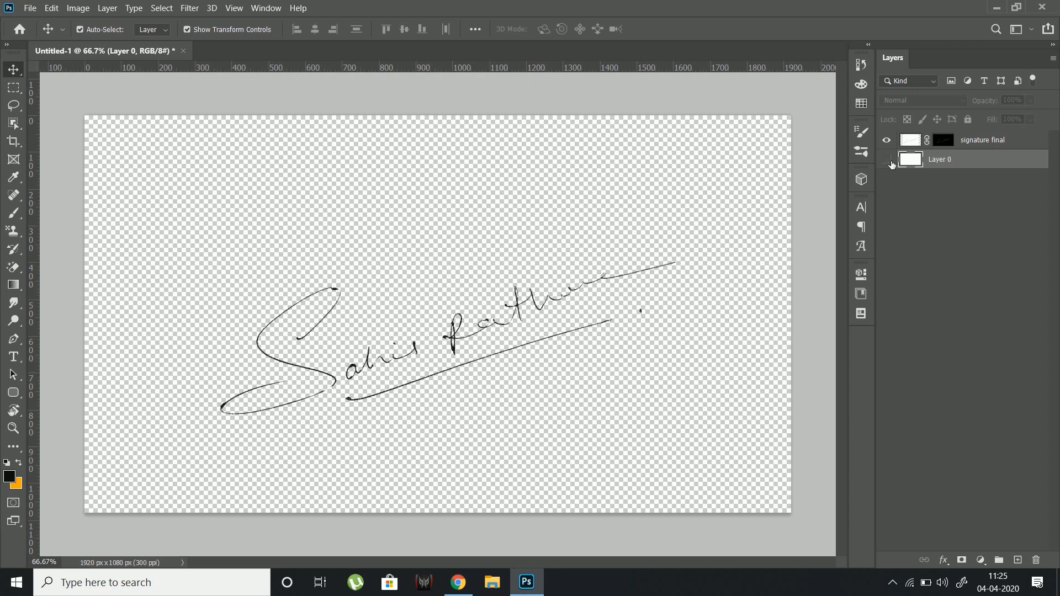
pyautogui.click(886, 159)
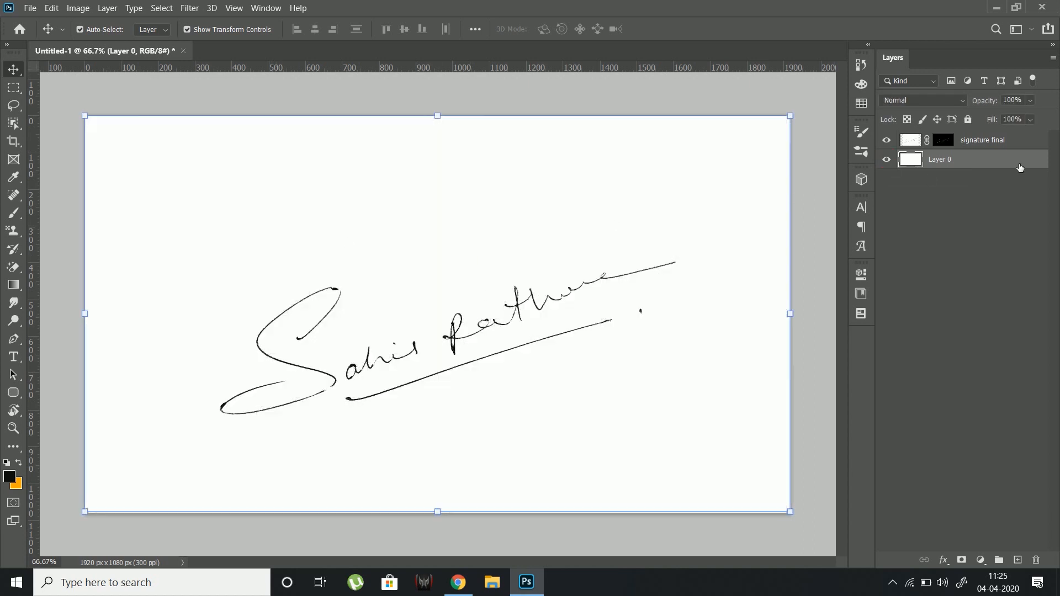
pyautogui.click(981, 140)
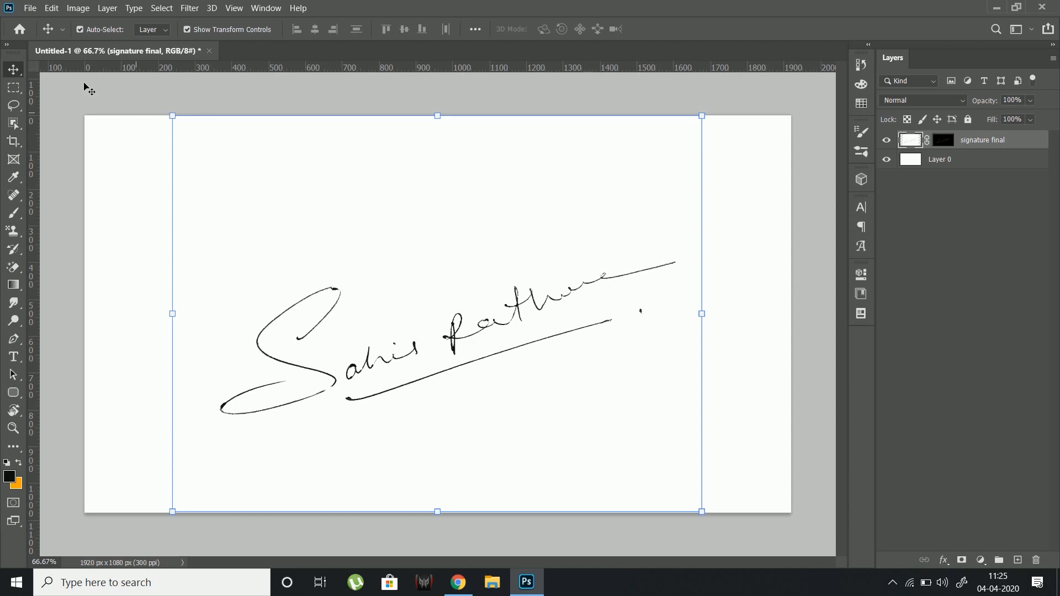
# Define a brush preset named 'signature' from the layer, then hide signature final
pyautogui.click(51, 7)
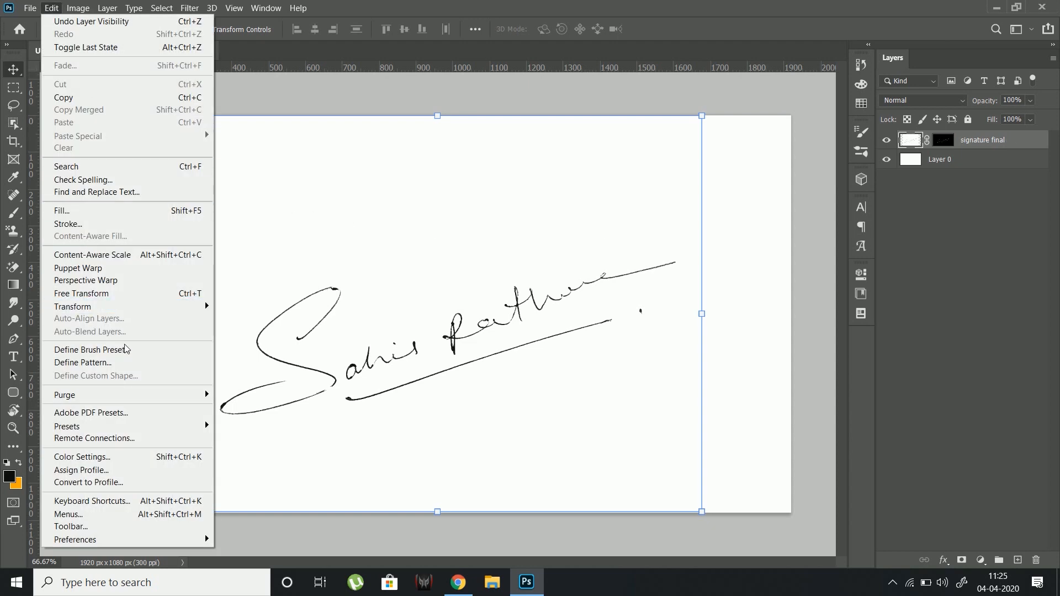
pyautogui.click(92, 352)
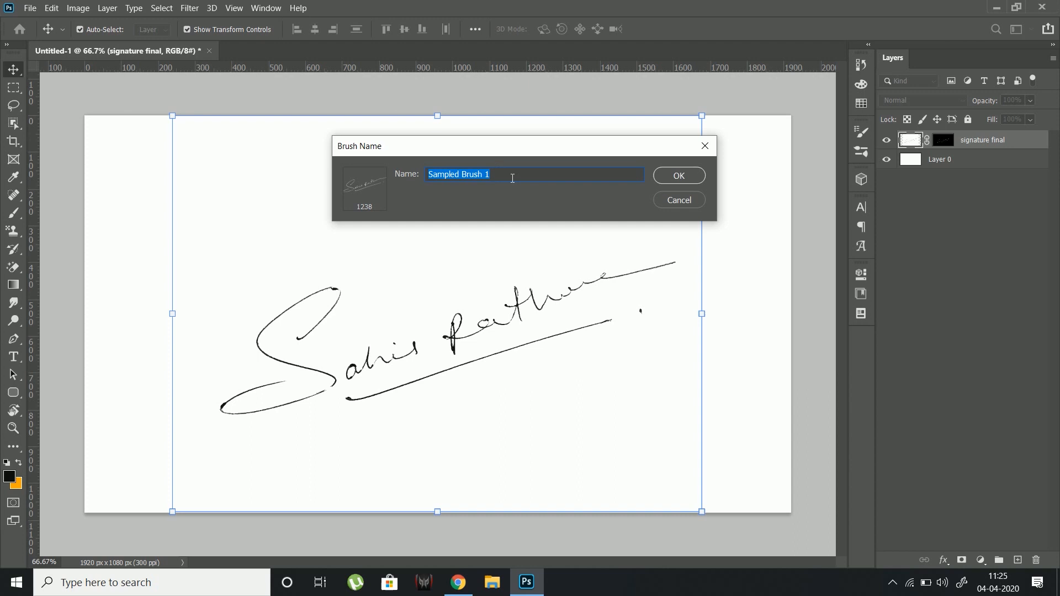
pyautogui.write('signature')
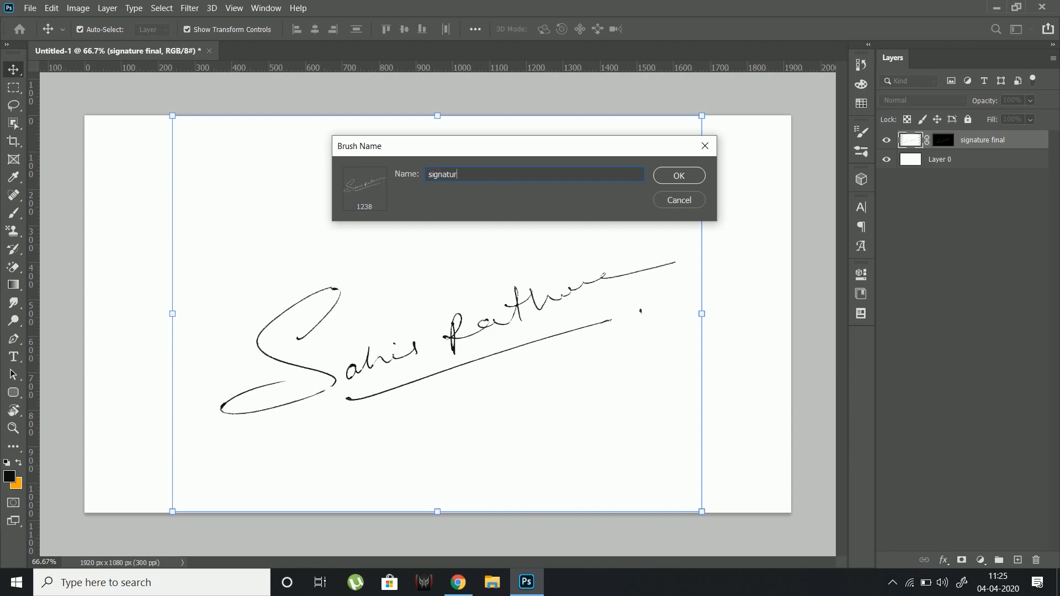
pyautogui.click(677, 175)
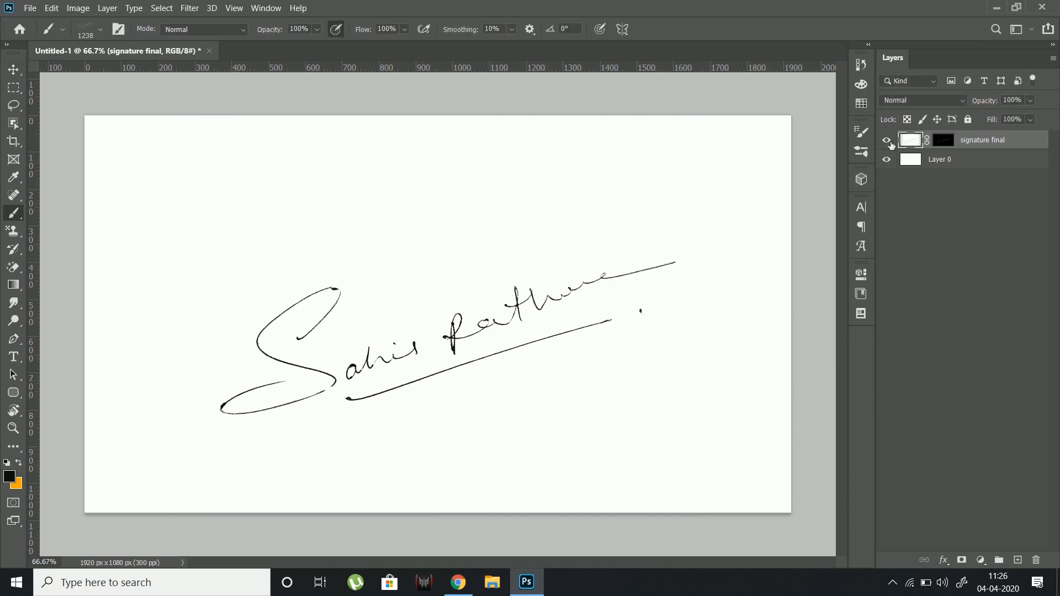
pyautogui.click(100, 29)
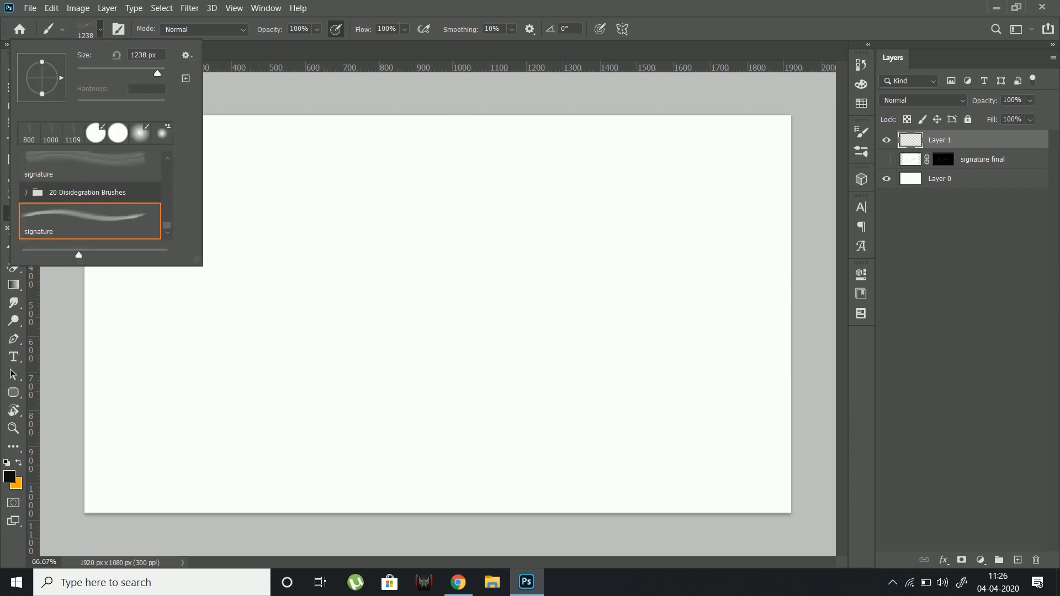